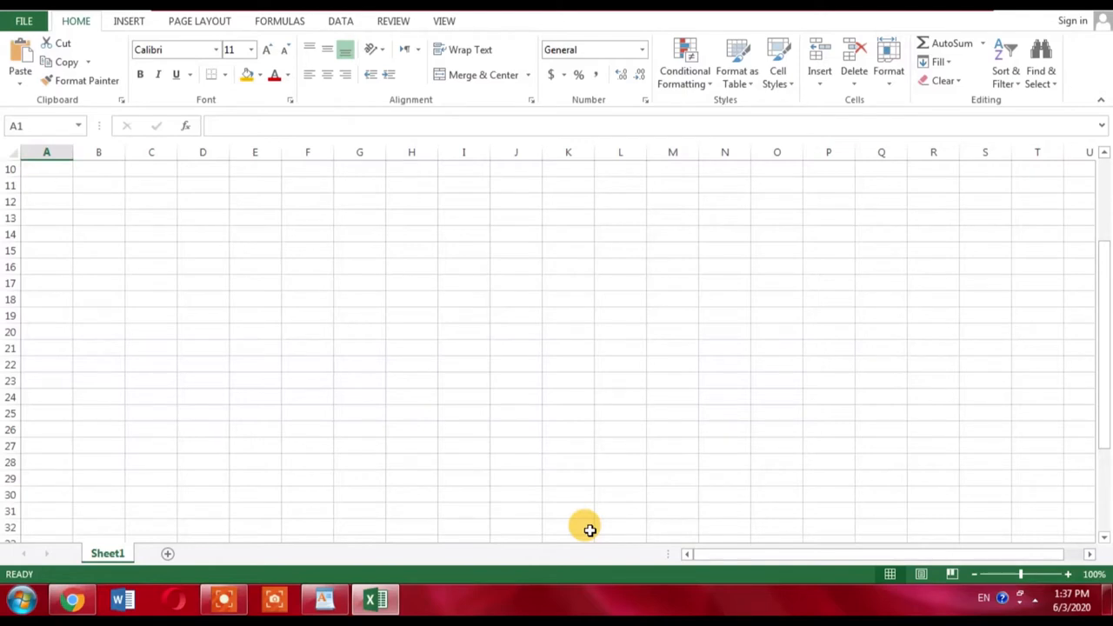
mouse_move(451, 511)
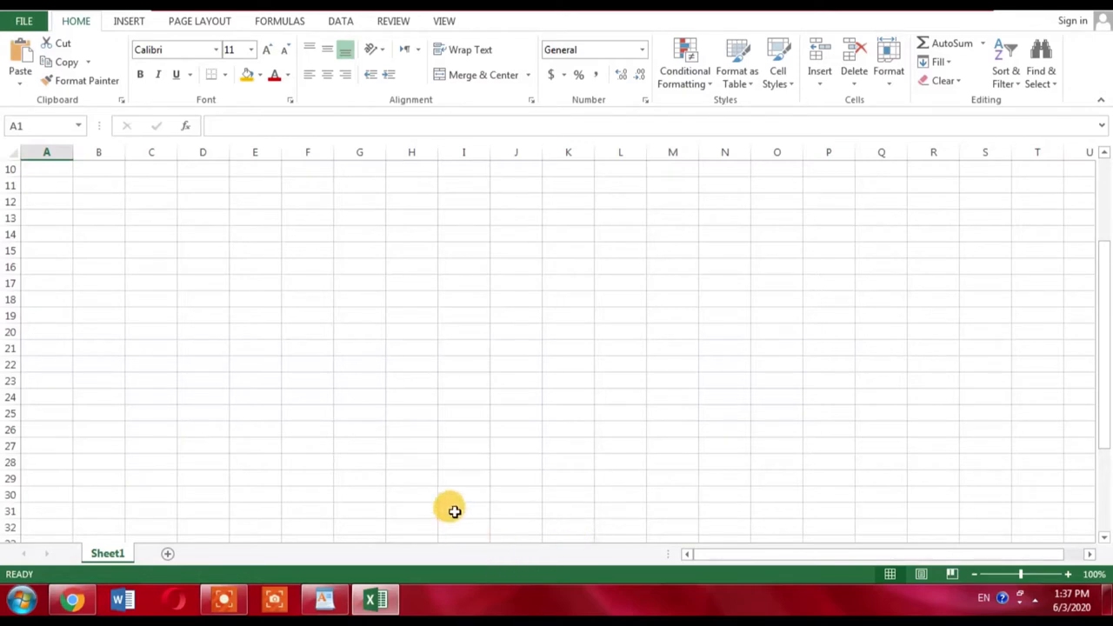
mouse_move(448, 492)
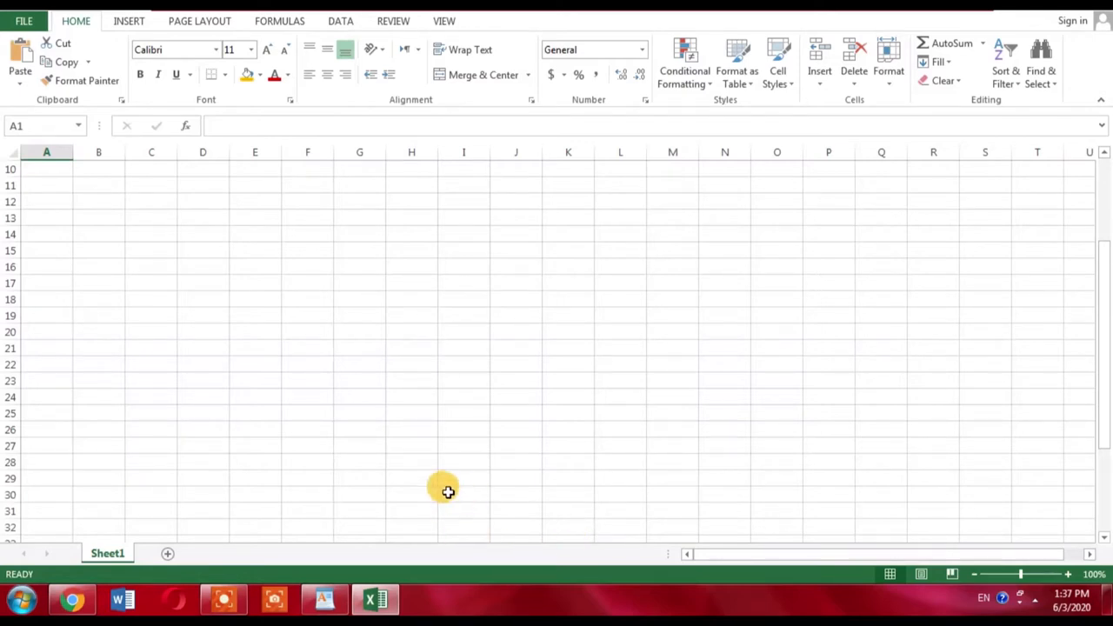
mouse_move(442, 489)
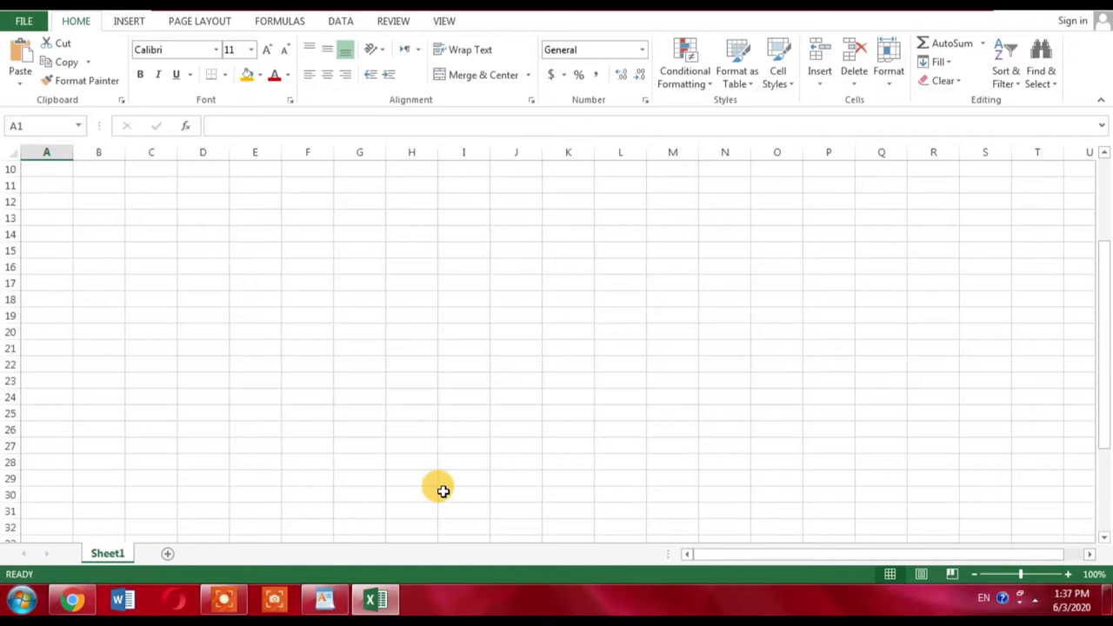
mouse_move(295, 377)
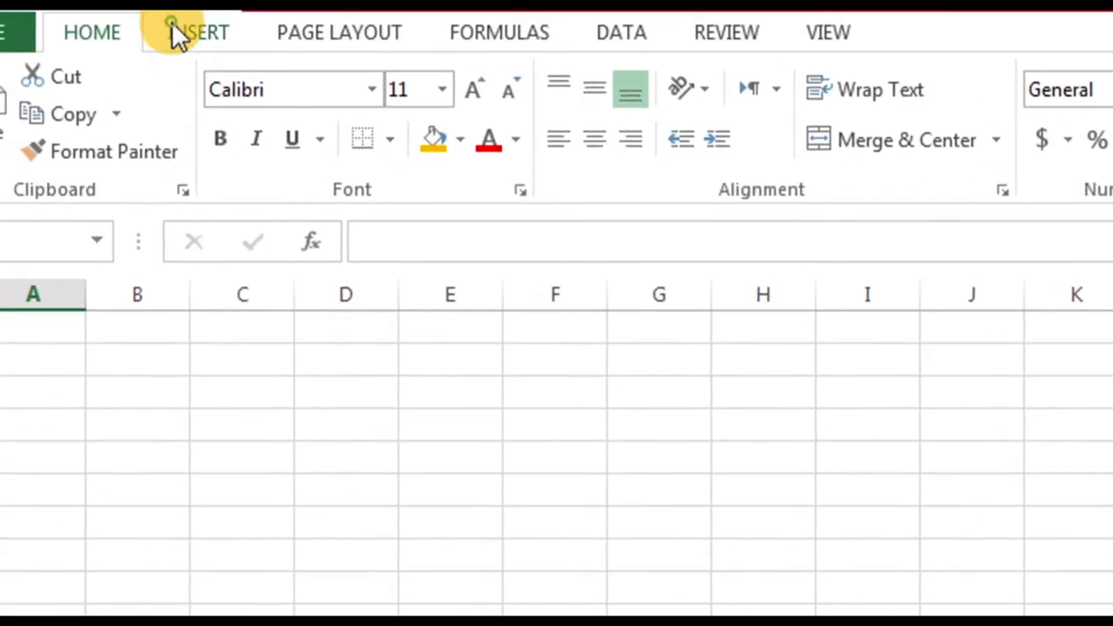
Step: Start inserting a picture from file and choose Desert.jpg in the Sample Pictures folder
click(198, 32)
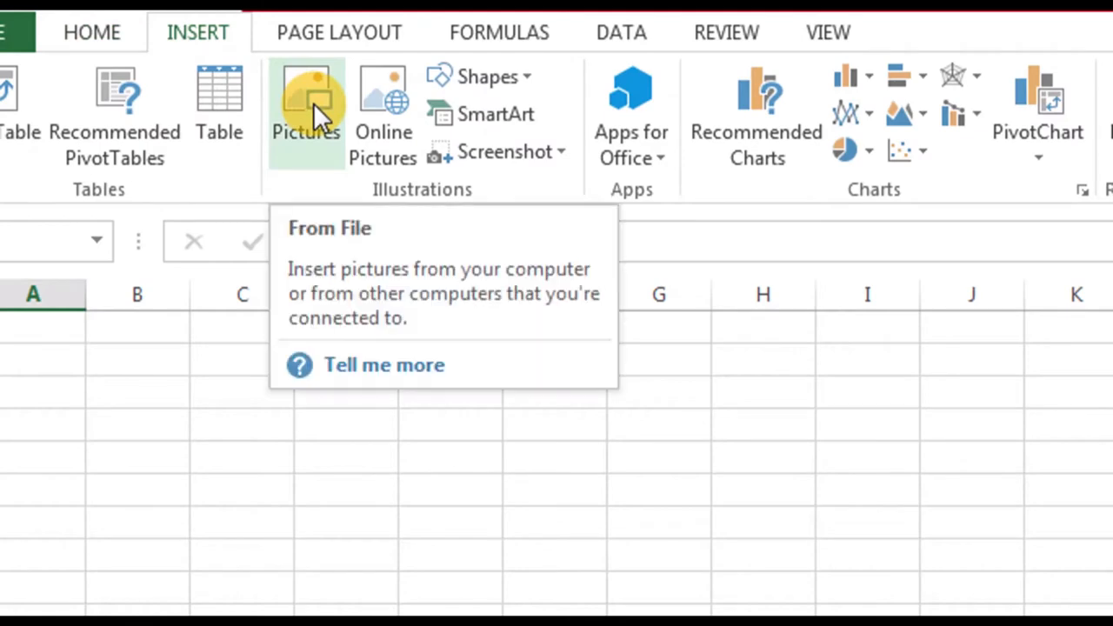
click(305, 95)
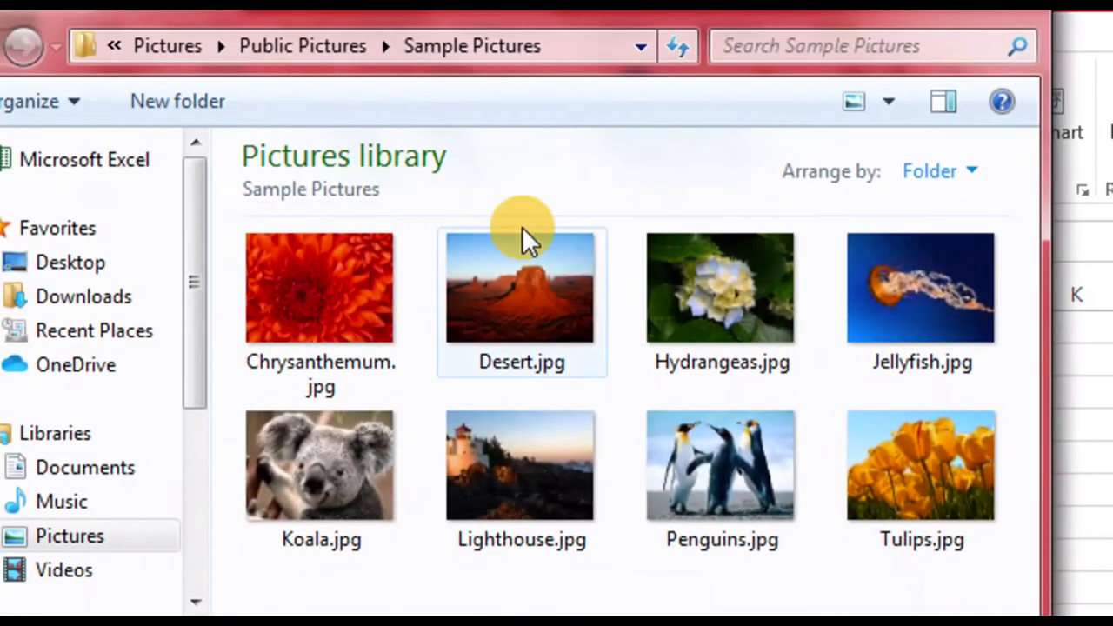
mouse_move(521, 269)
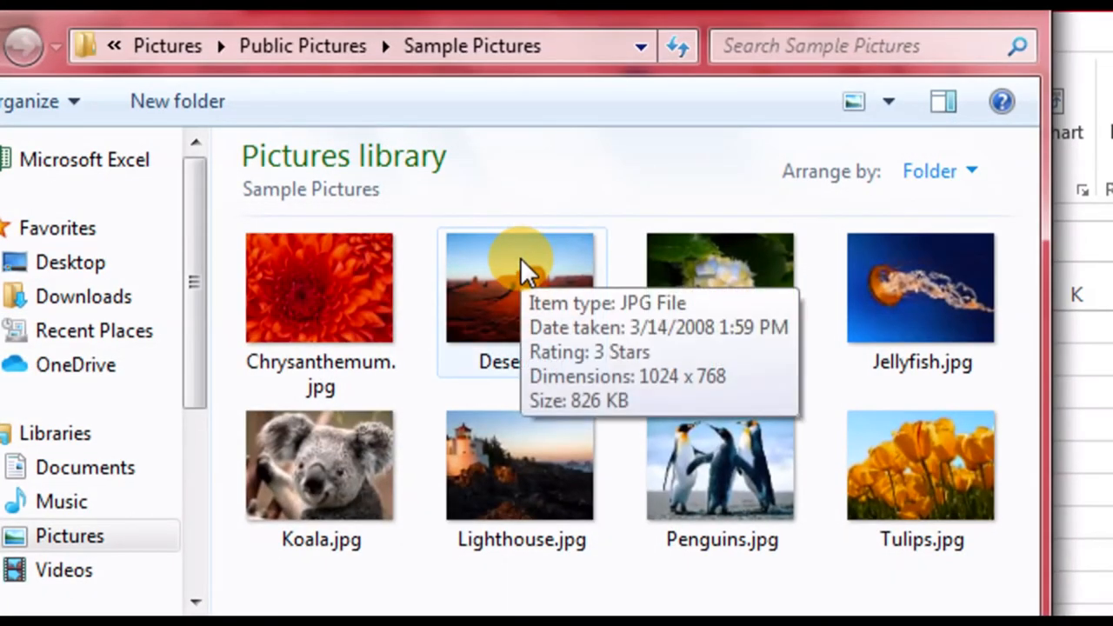
click(521, 287)
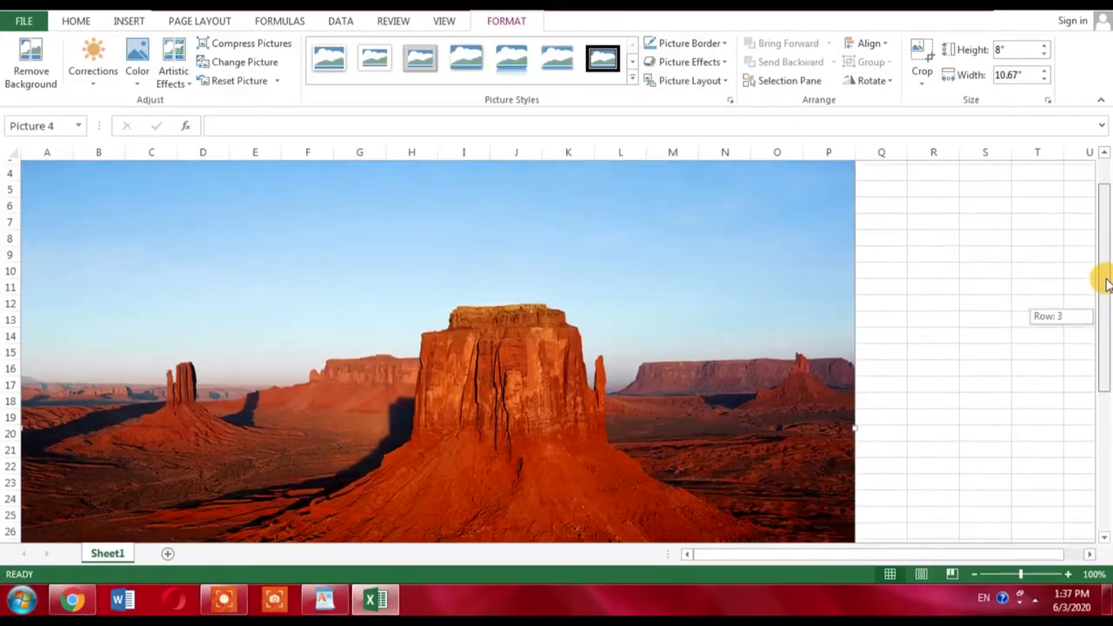
Step: Scroll down the sheet to view the inserted Desert photo
scroll(down, 3)
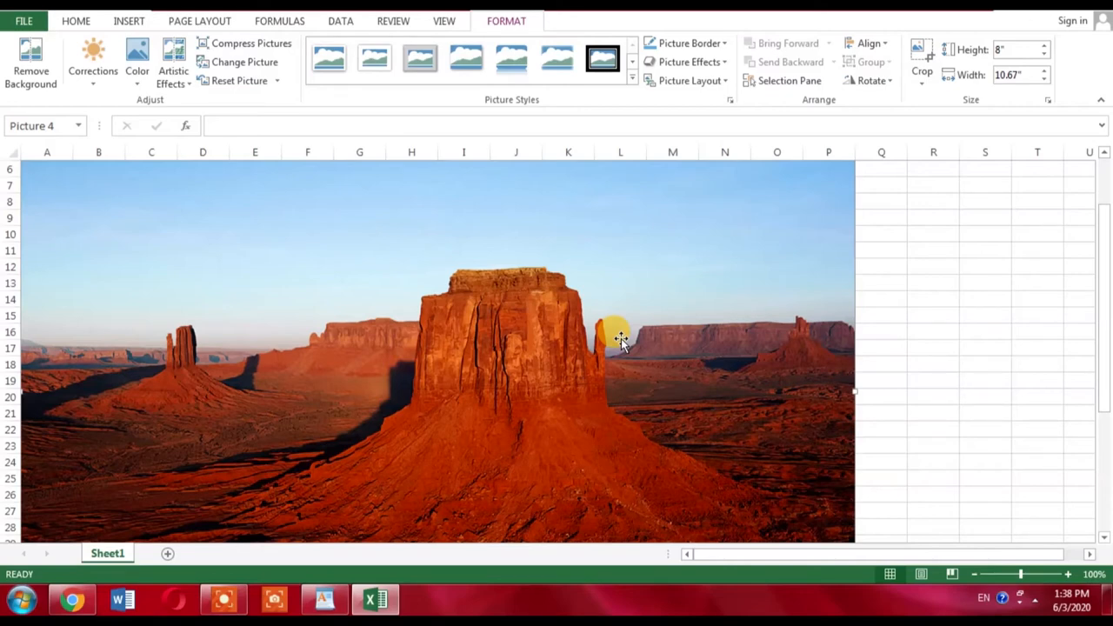
mouse_move(611, 357)
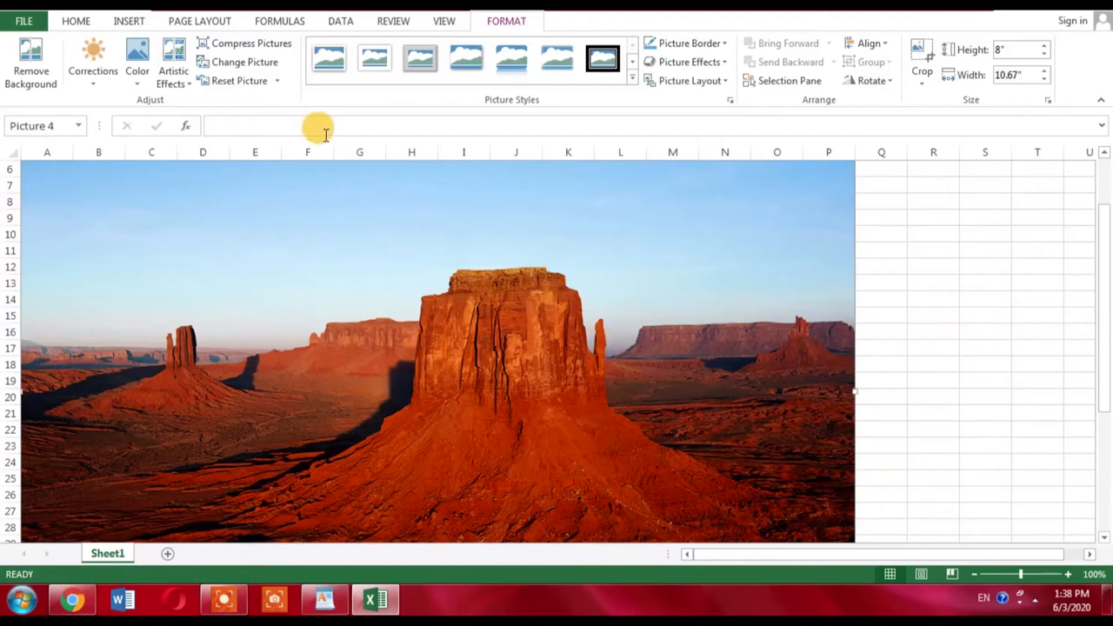
mouse_move(246, 62)
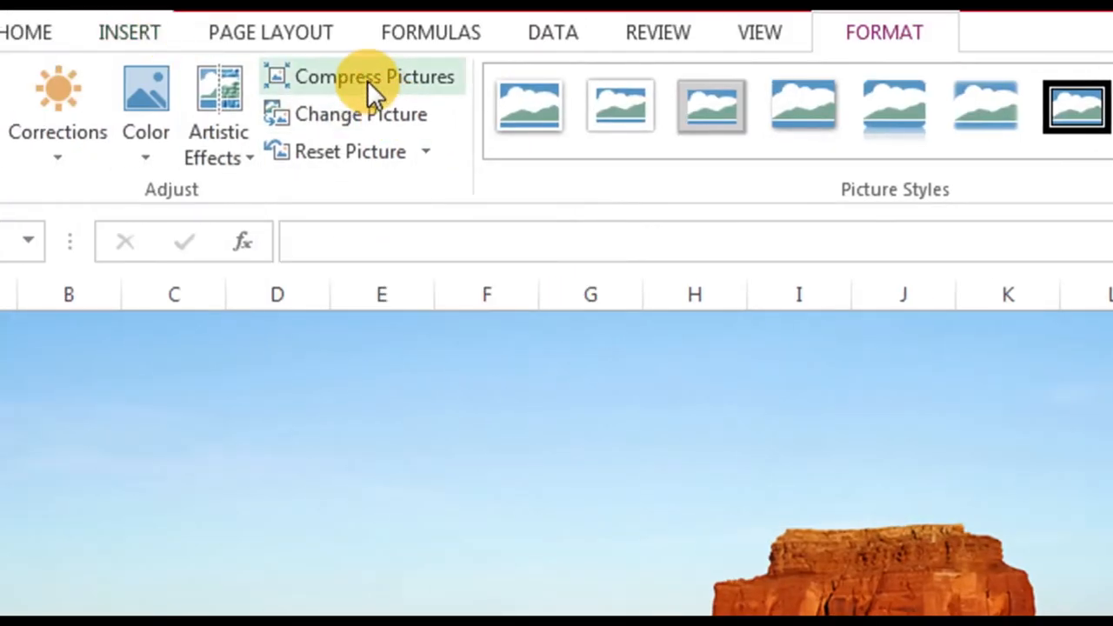
Step: Compress the Desert photo to E-mail (96 ppi) target output and apply it
click(375, 76)
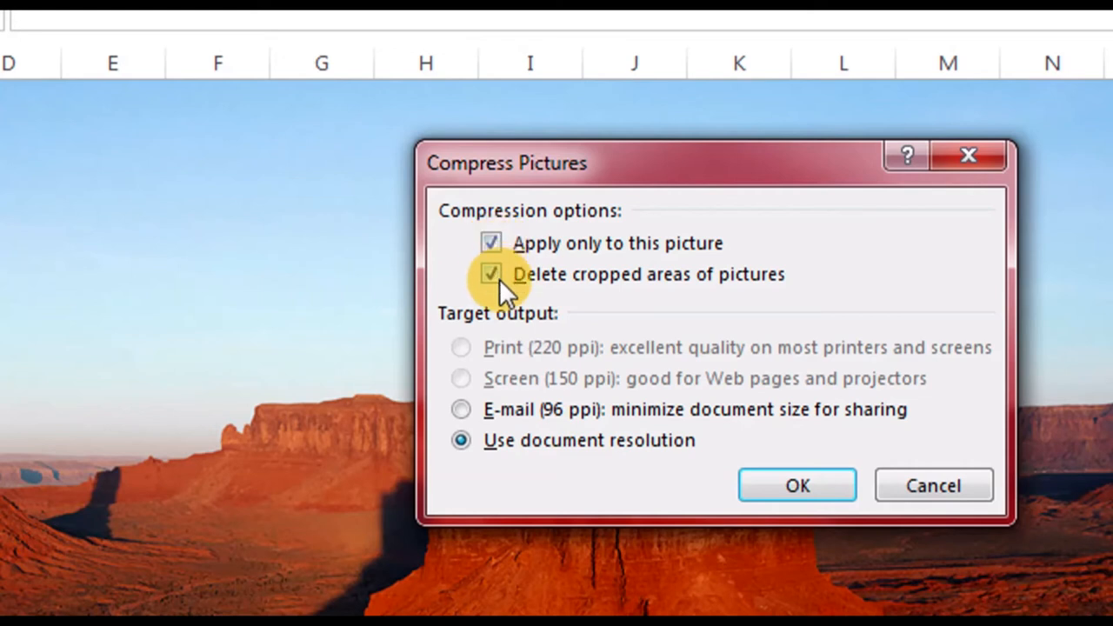
mouse_move(461, 440)
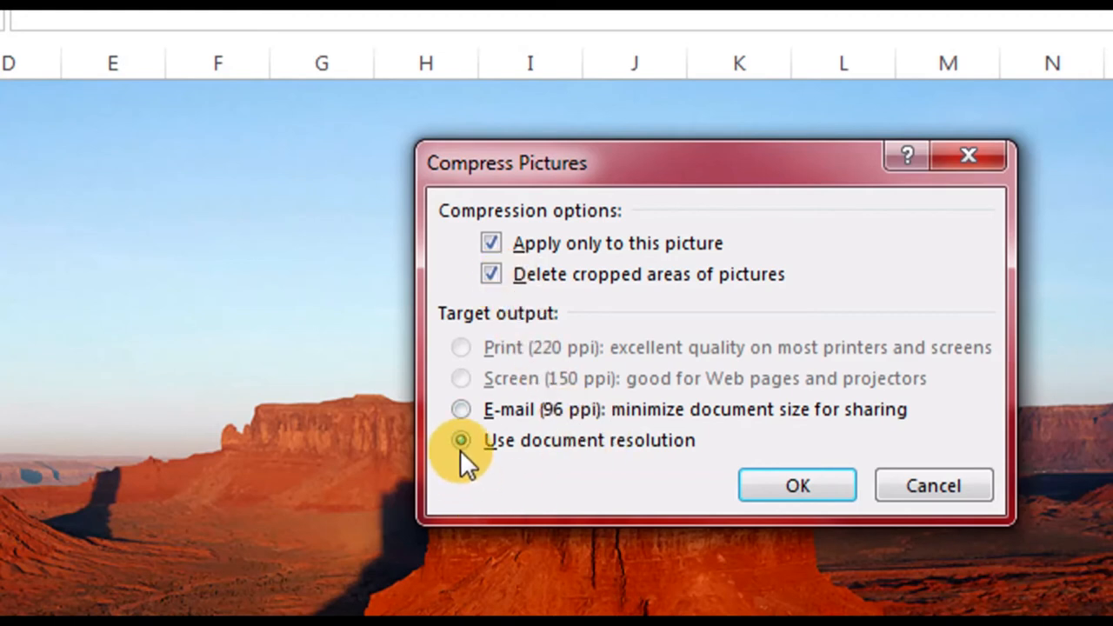
click(461, 410)
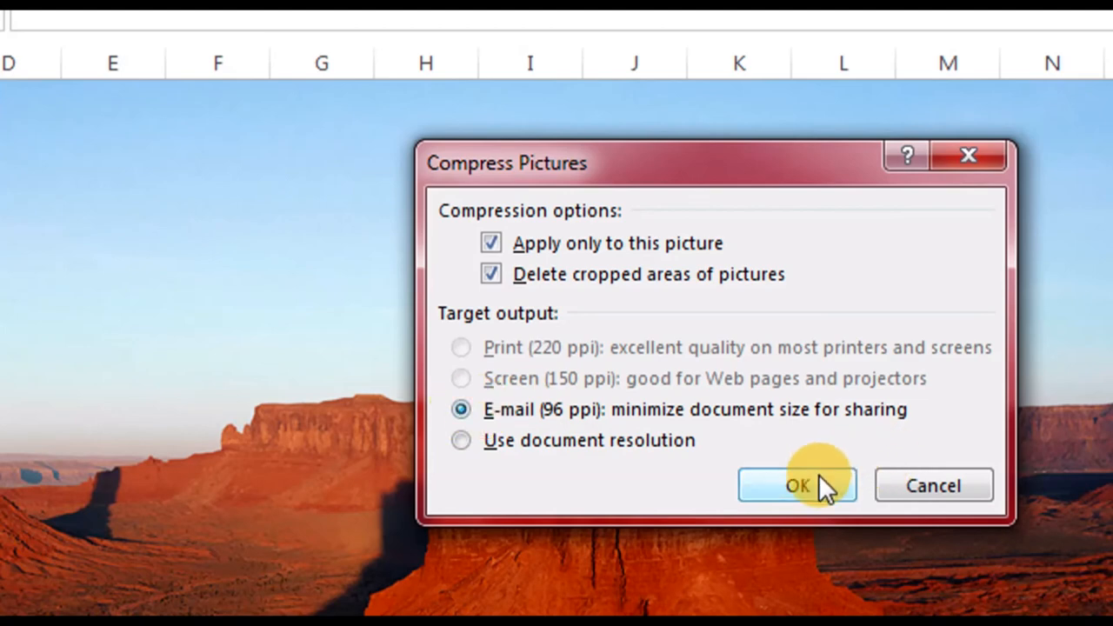
click(797, 485)
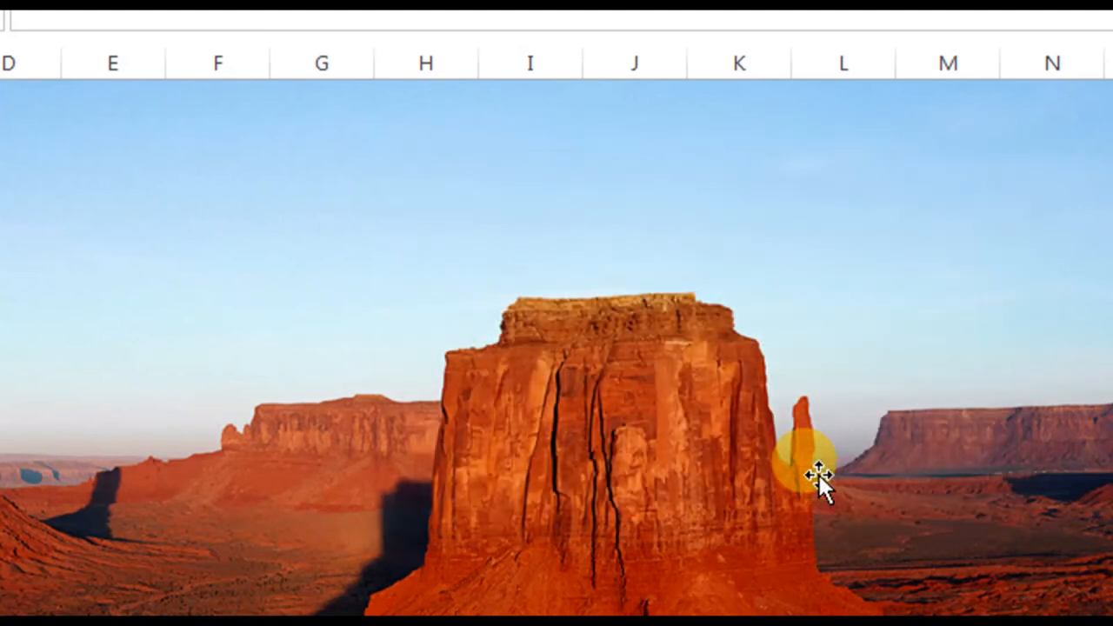